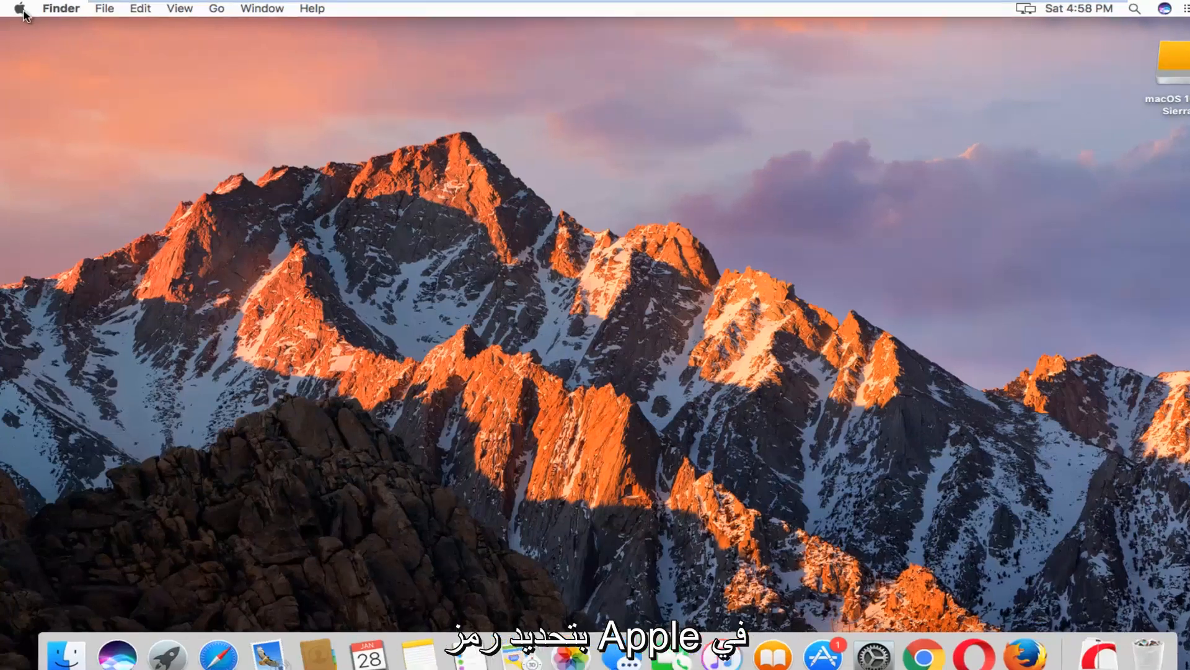
Launch System Preferences from the Apple menu to show all preference panes.
click(20, 9)
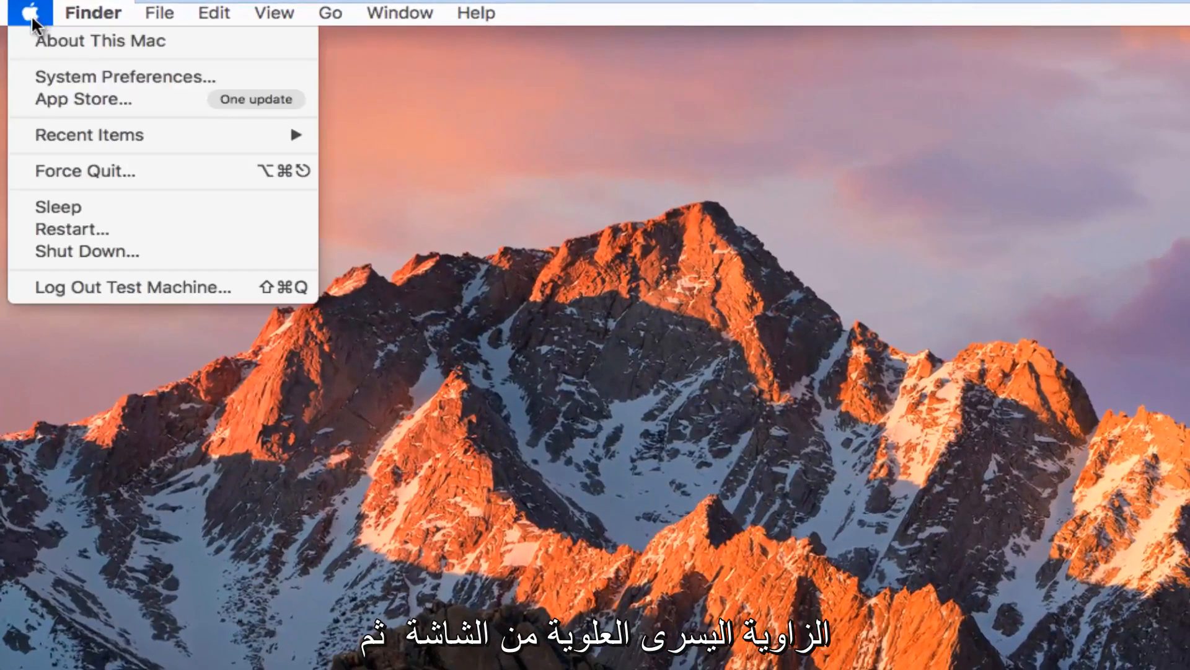
mouse_move(124, 75)
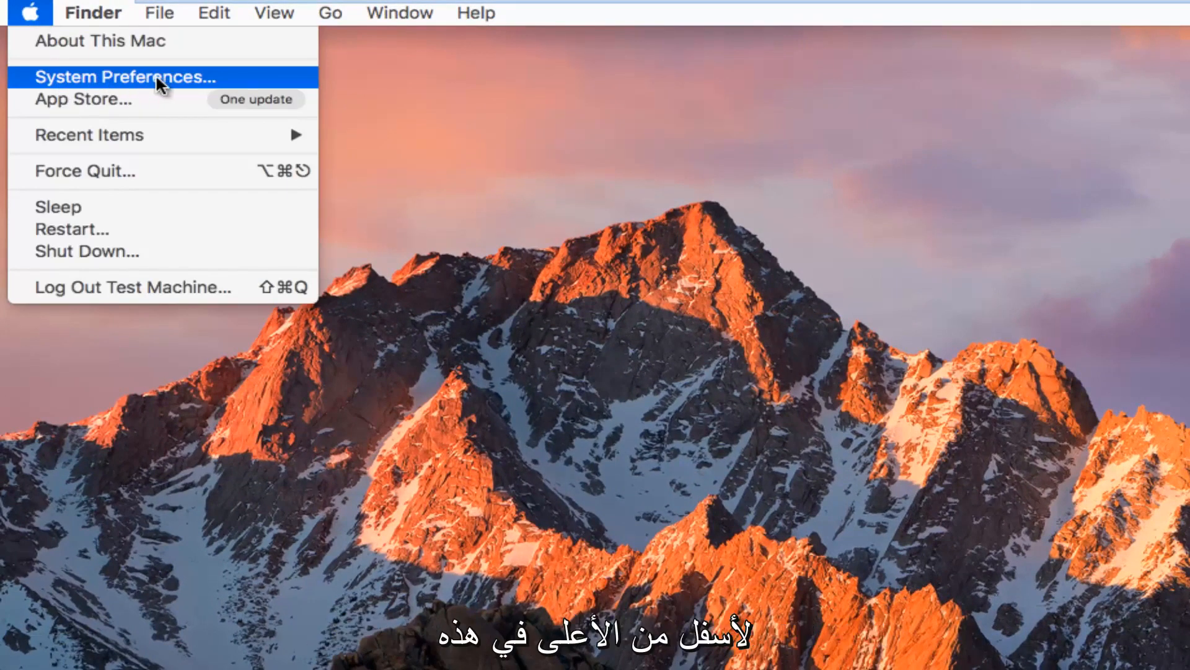
click(126, 76)
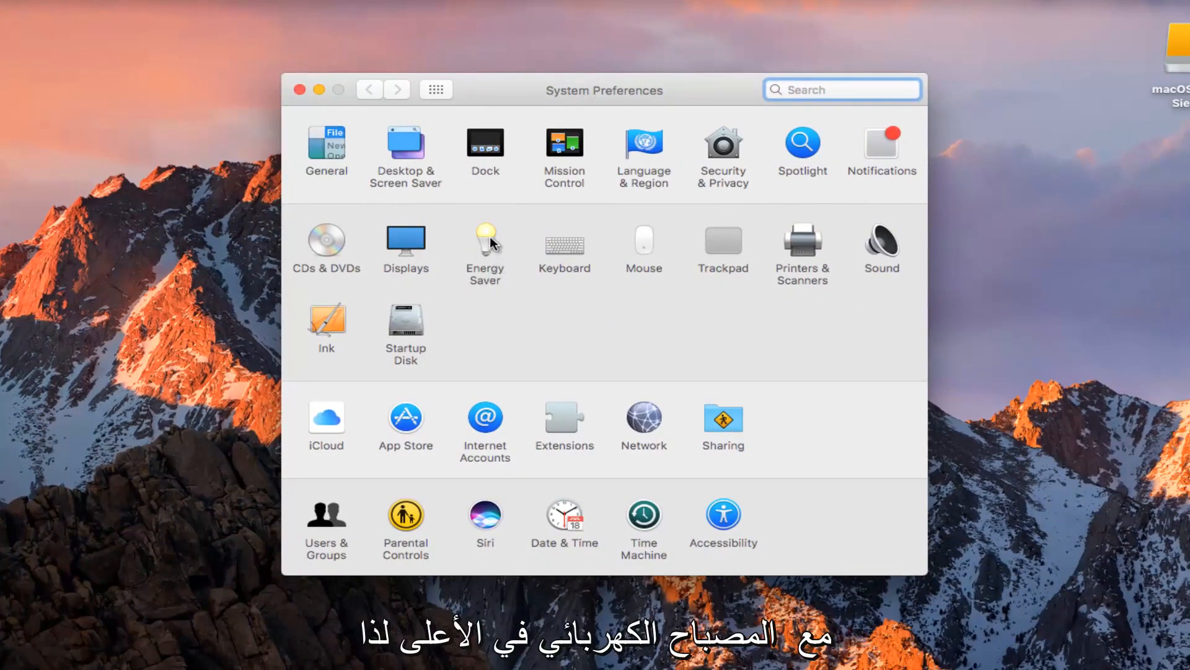
Go into the Energy Saver pane with its computer and display sleep sliders.
click(484, 246)
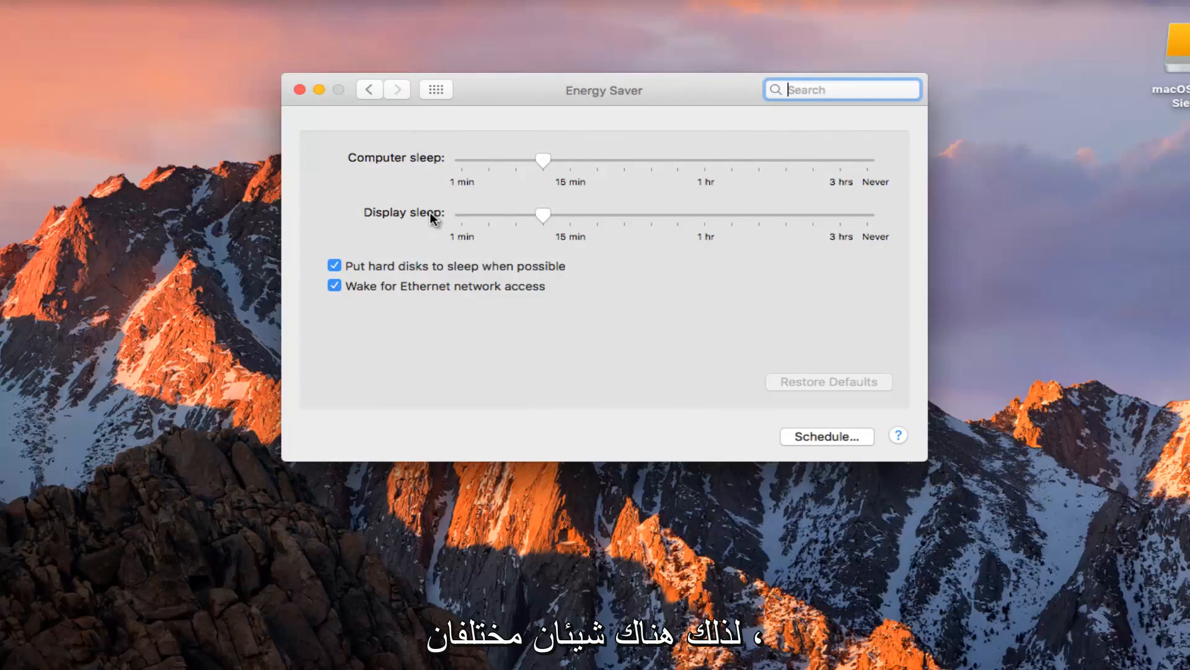
mouse_move(596, 189)
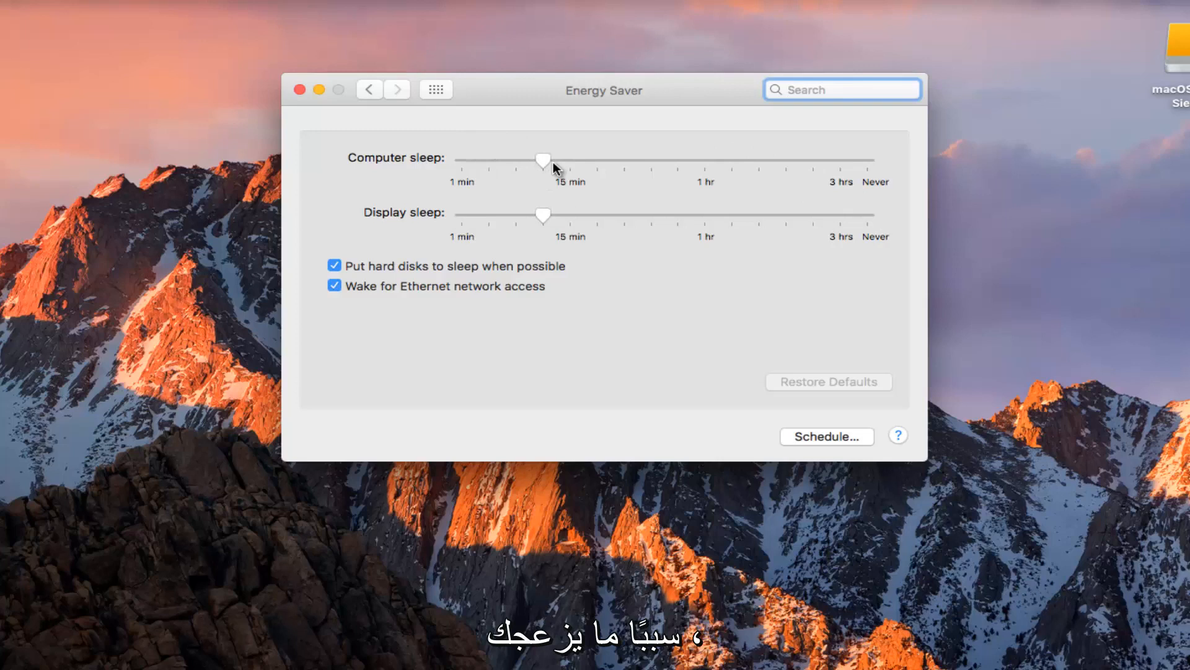
Slide Computer sleep through about an hour, 14, 13, 4, 10 and 20 minutes, ending past the default so the energy warning appears.
drag(542, 161, 710, 161)
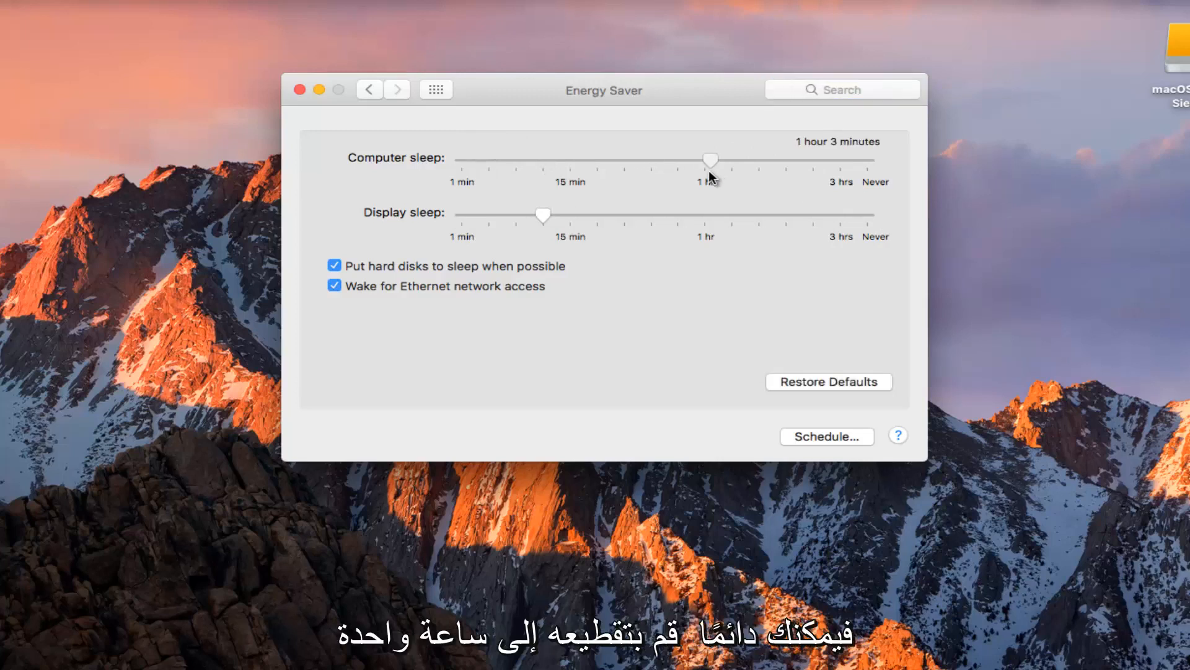
drag(712, 160, 563, 160)
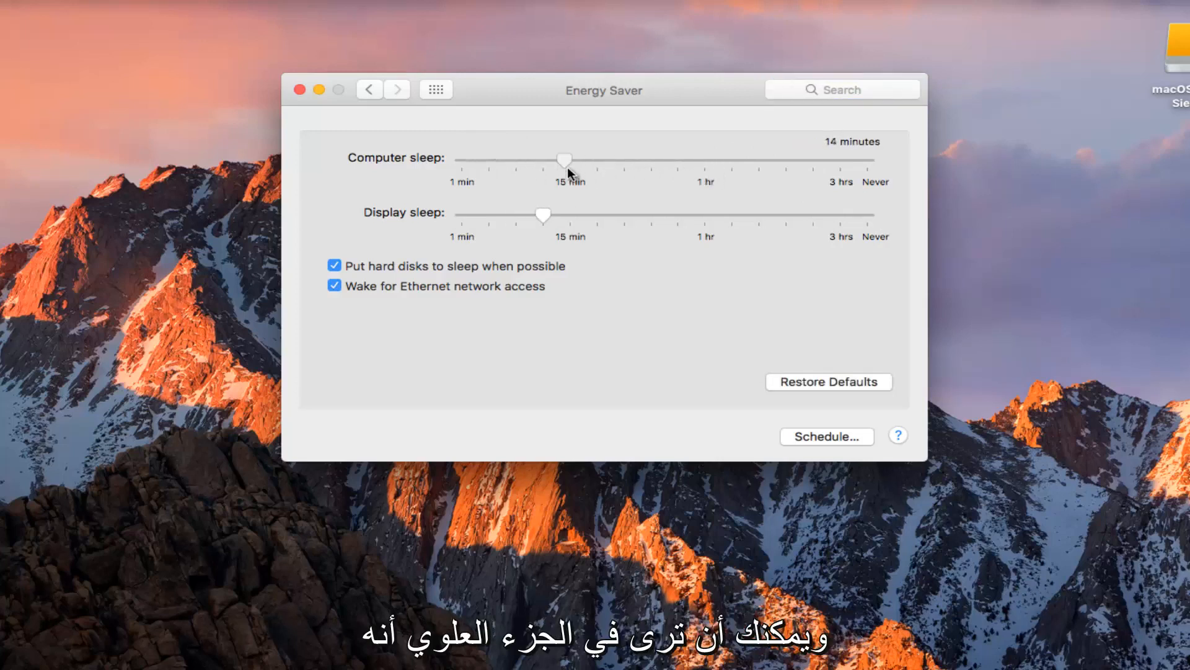
drag(566, 160, 558, 160)
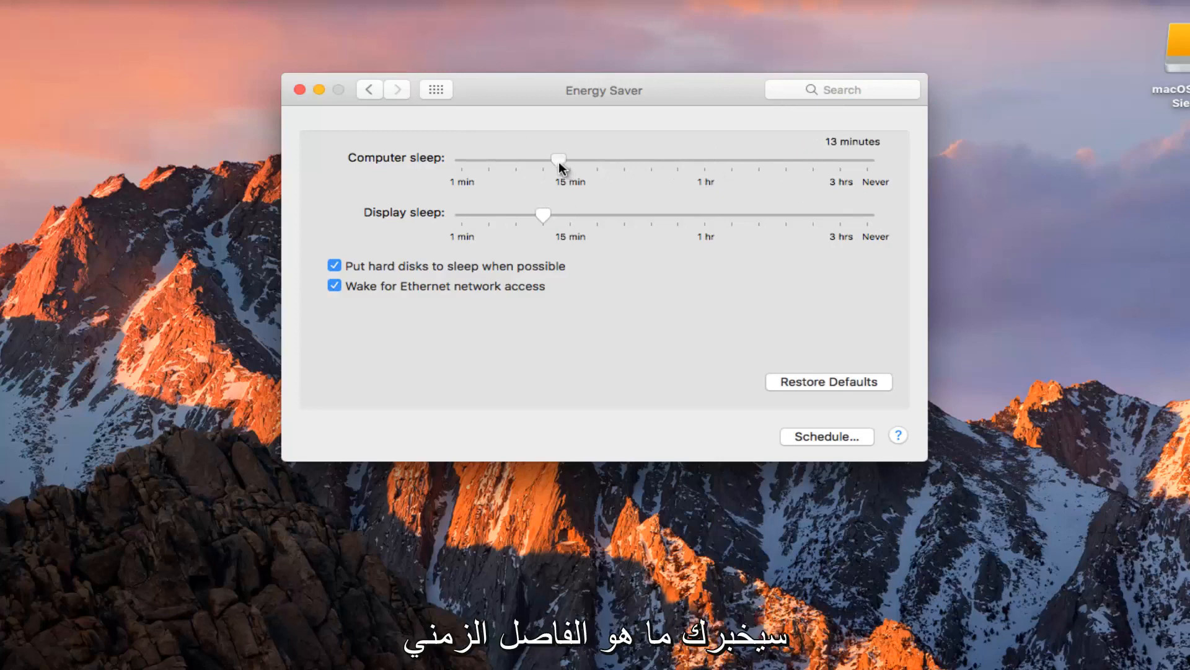
drag(559, 160, 511, 160)
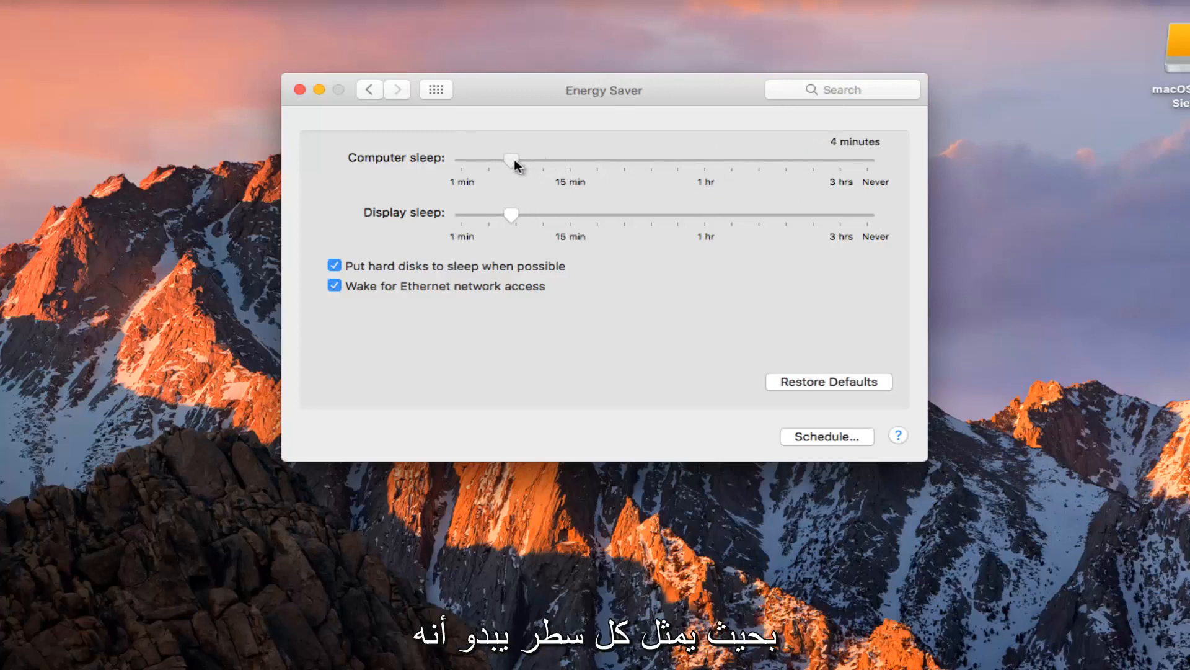
drag(510, 159, 543, 159)
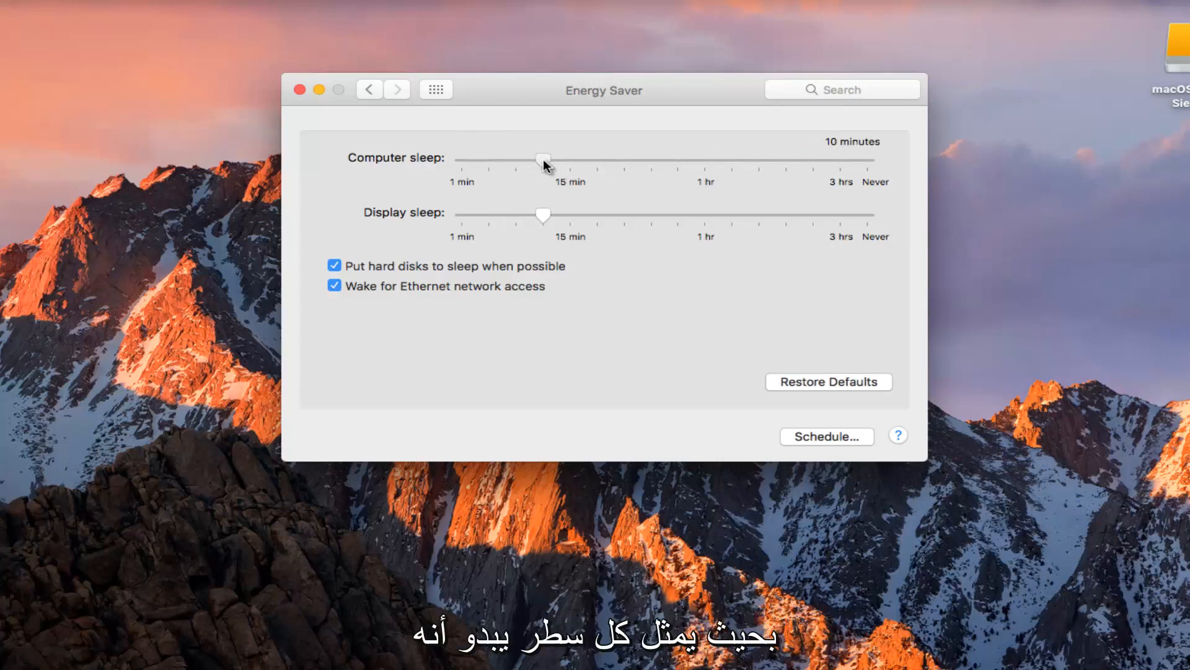
drag(544, 160, 597, 160)
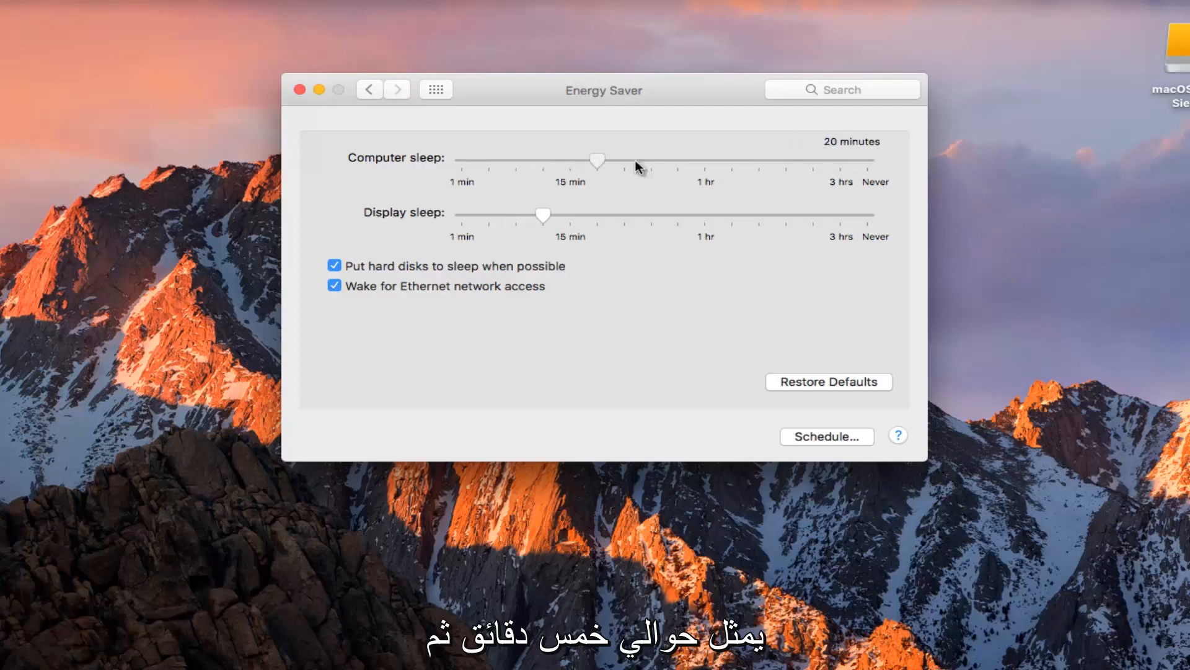
drag(597, 160, 658, 160)
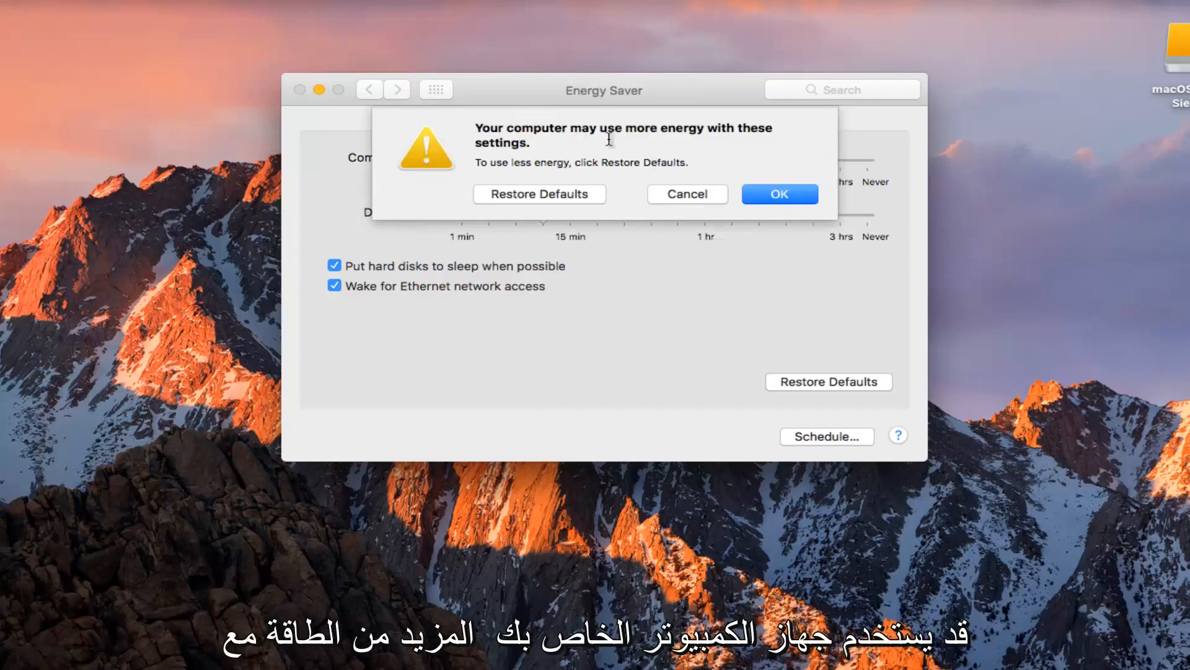
mouse_move(623, 218)
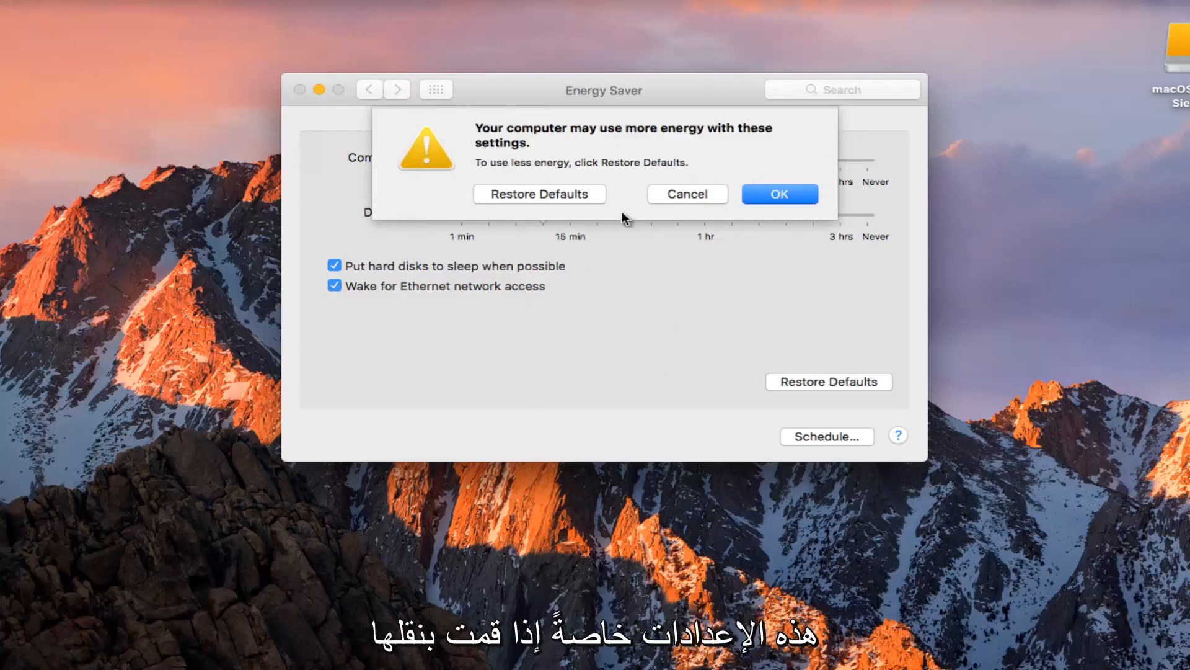
mouse_move(721, 232)
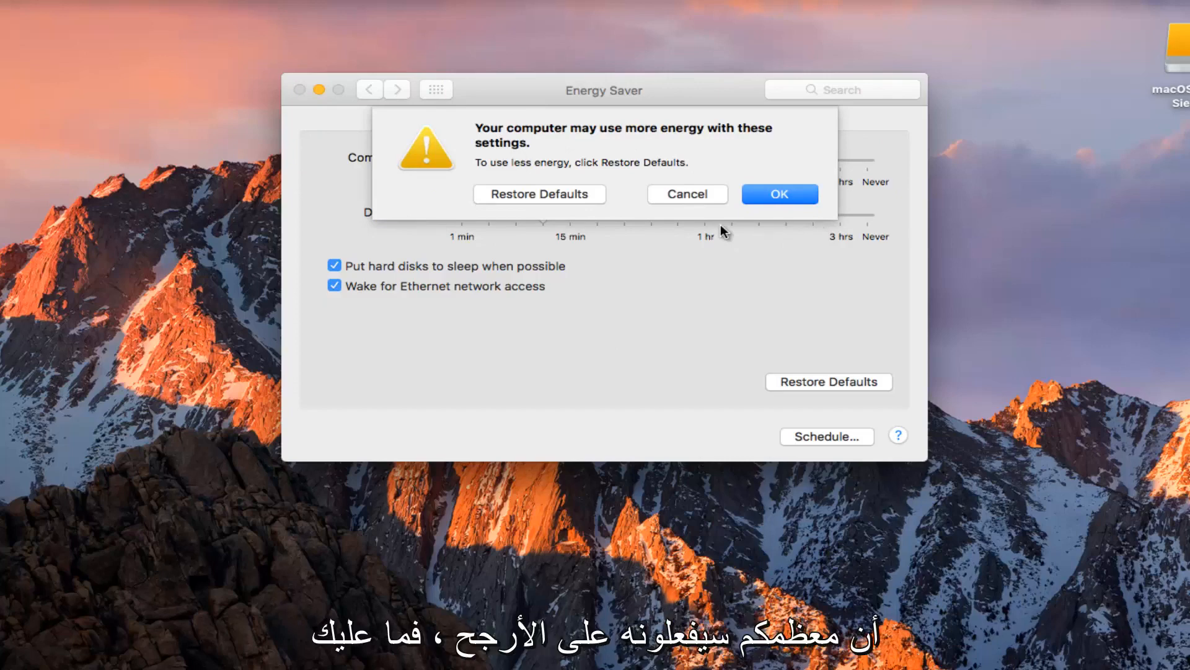
mouse_move(715, 230)
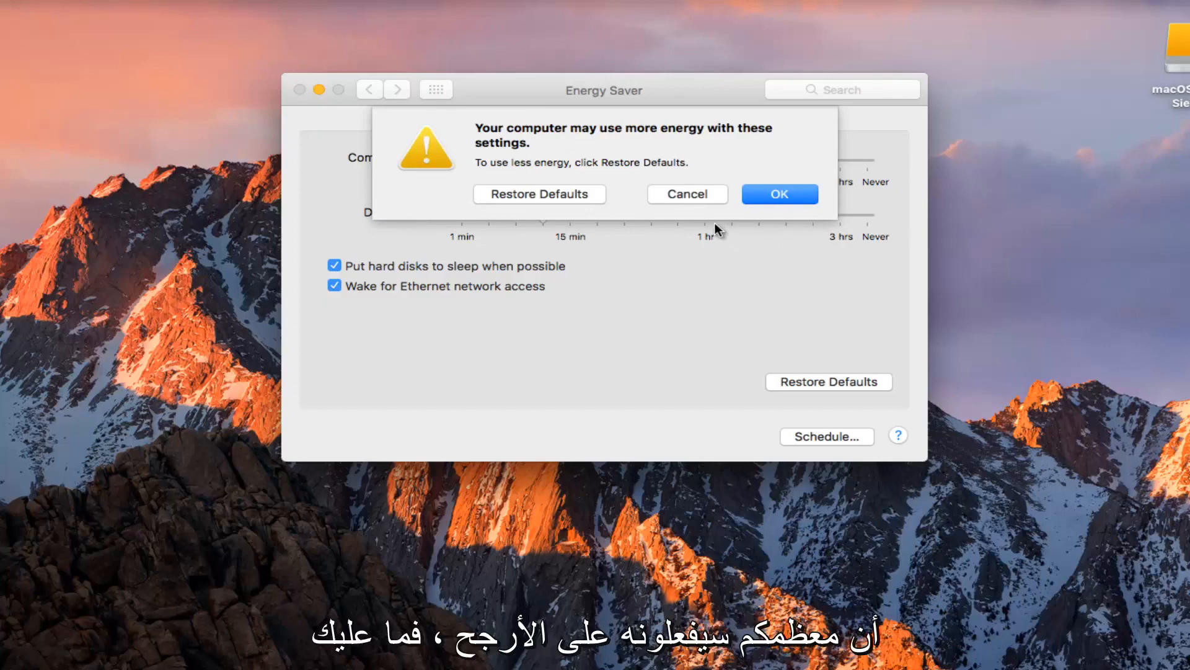
Accept the energy warning, restore the default sleep times, and bring up the Schedule sheet.
click(779, 193)
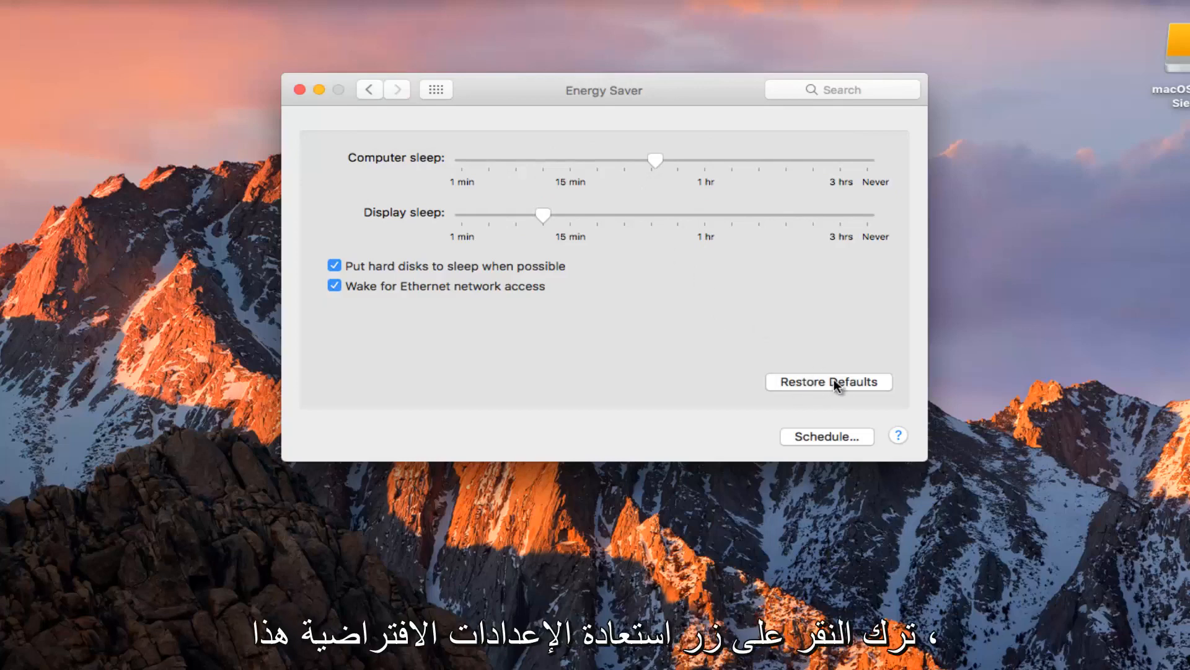
click(828, 382)
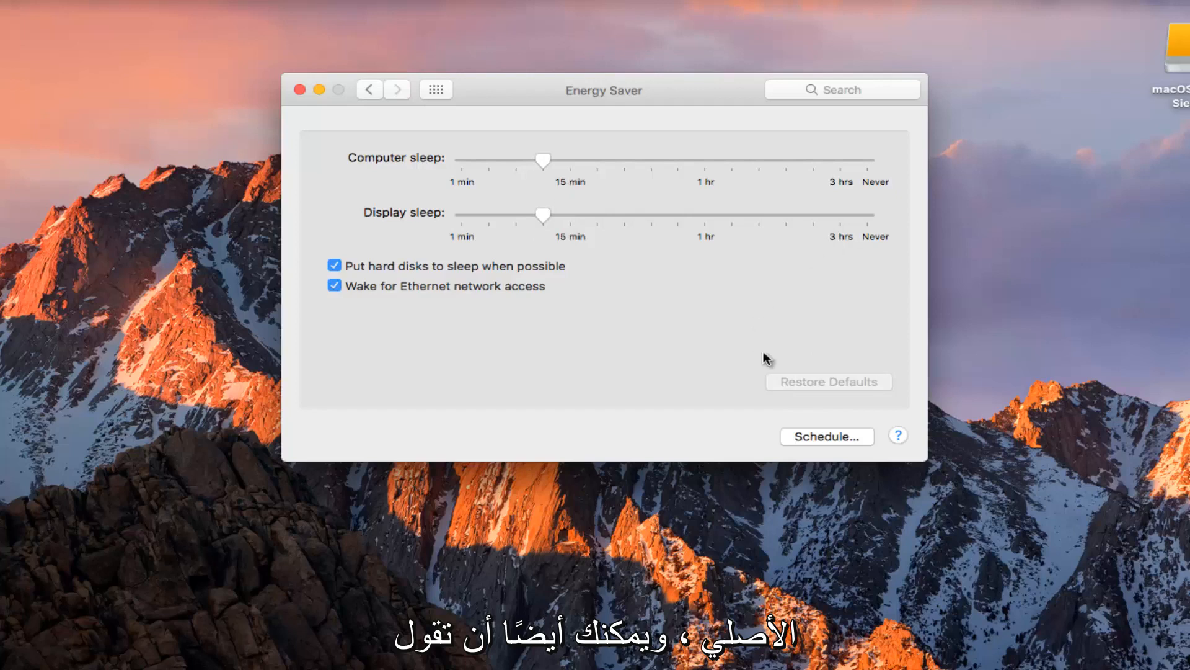
click(826, 435)
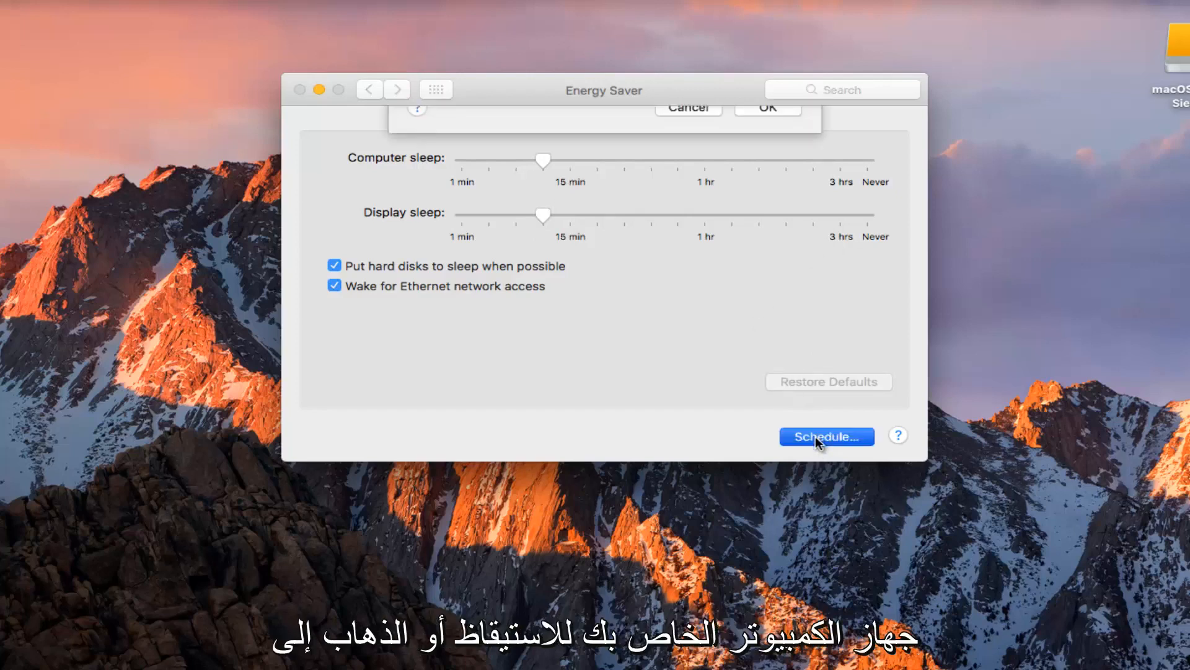
Enable Start up or wake on Weekdays at 8:00 AM and confirm the schedule.
click(826, 435)
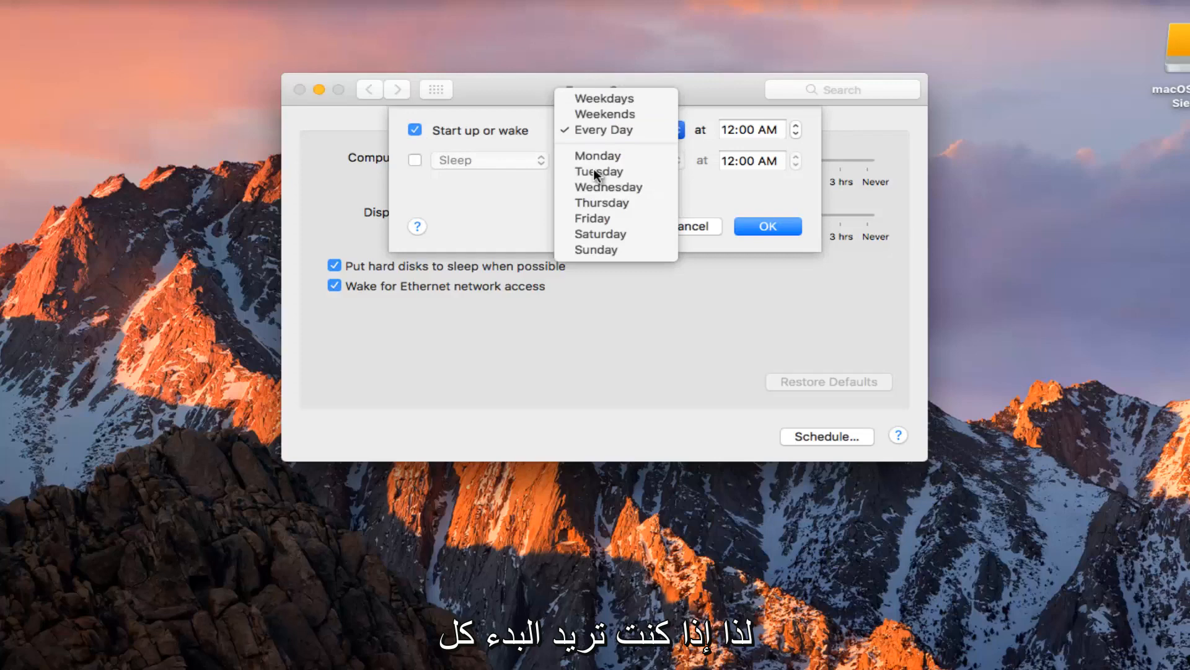
click(602, 97)
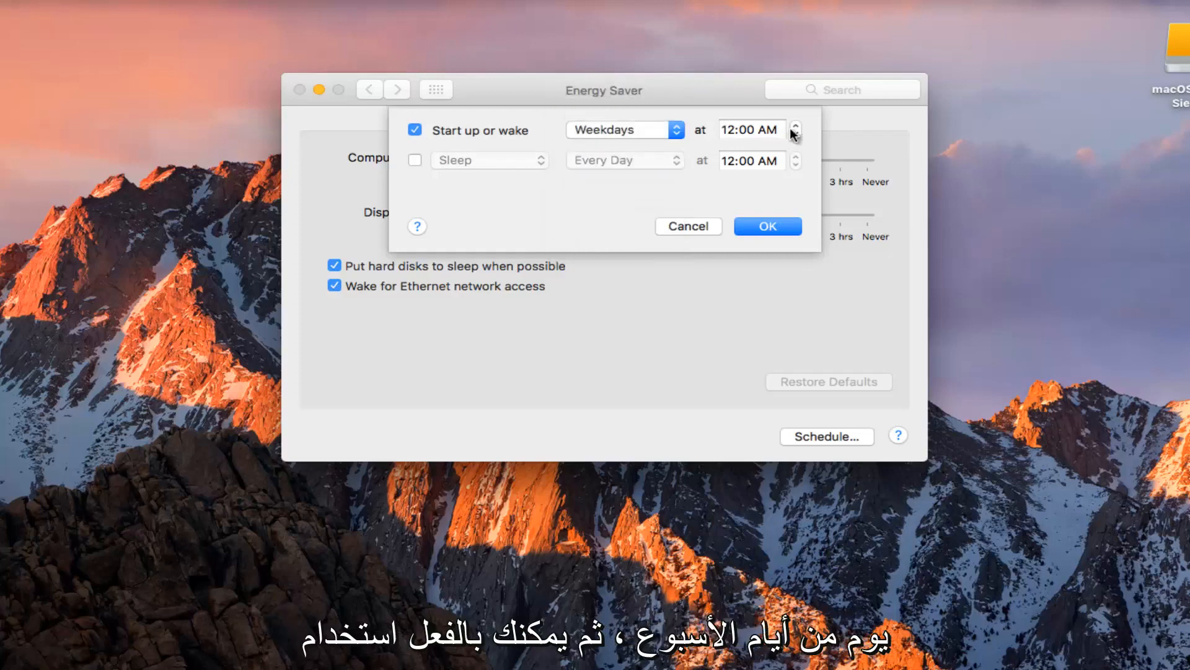
click(796, 124)
text(8)
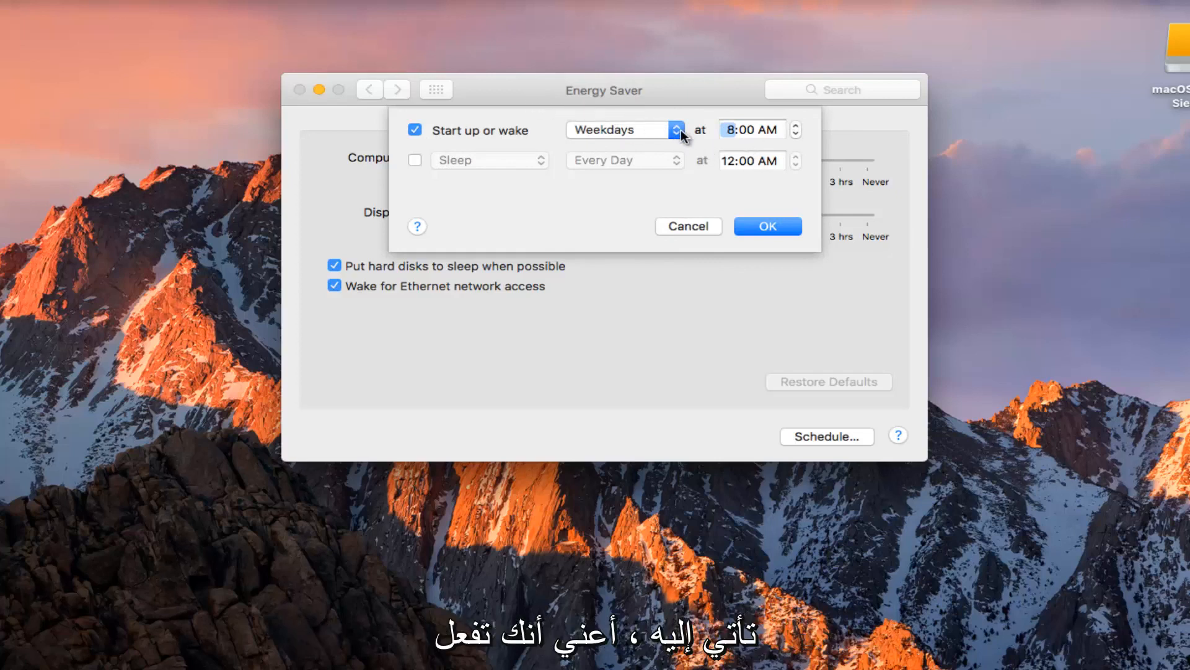
click(766, 226)
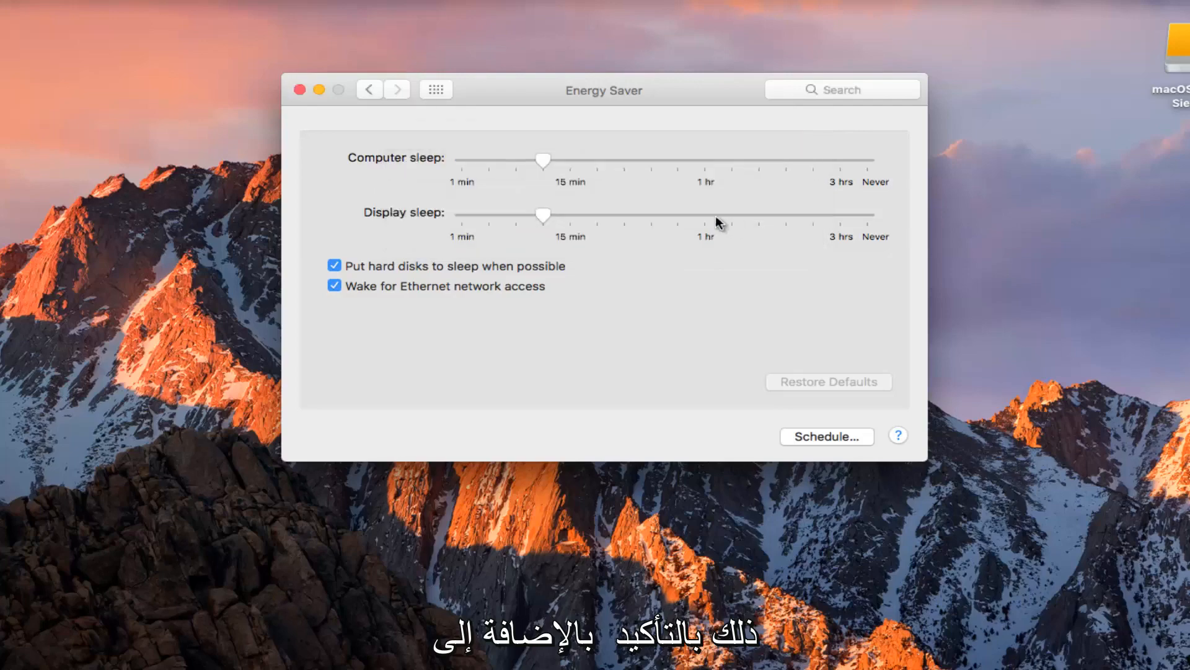